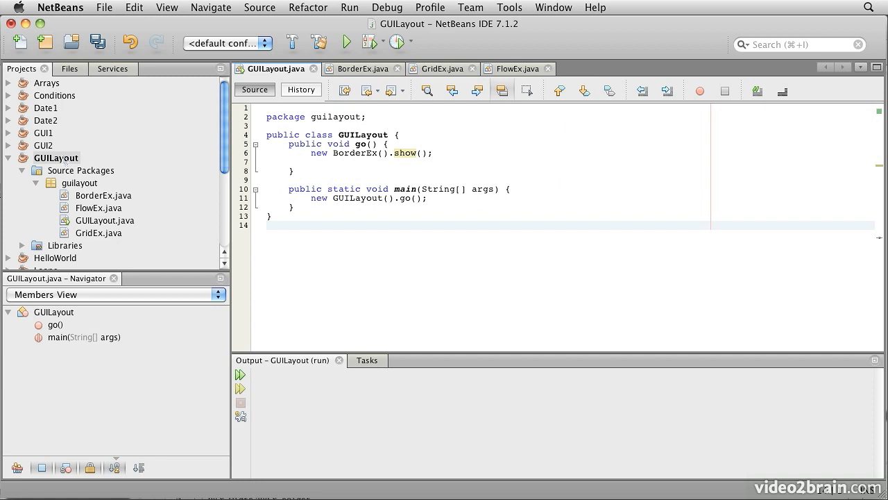
# Step: Review the BorderEx source up to its setVisible call, then return to GUILayout.java
pyautogui.click(55, 158)
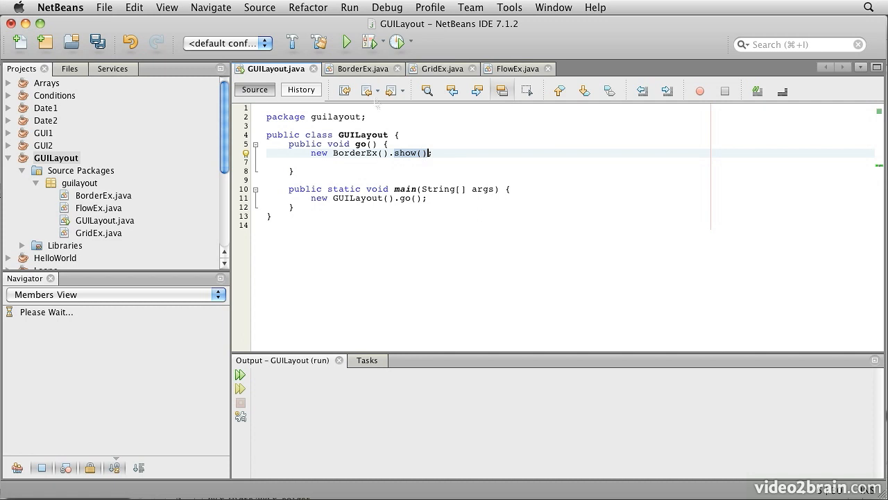
pyautogui.click(368, 68)
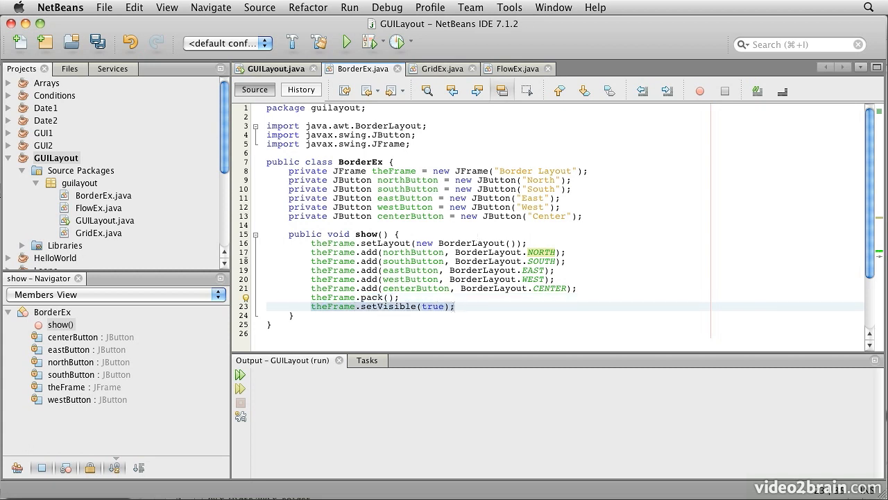
pyautogui.click(456, 306)
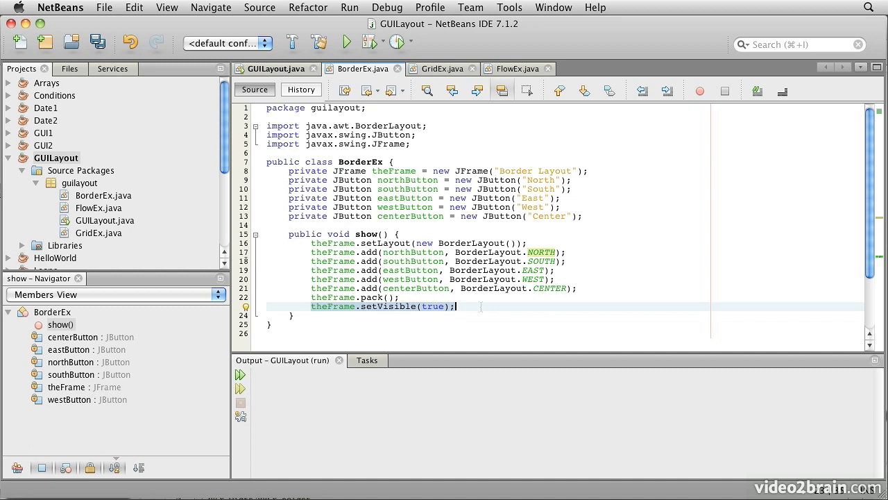
pyautogui.click(272, 69)
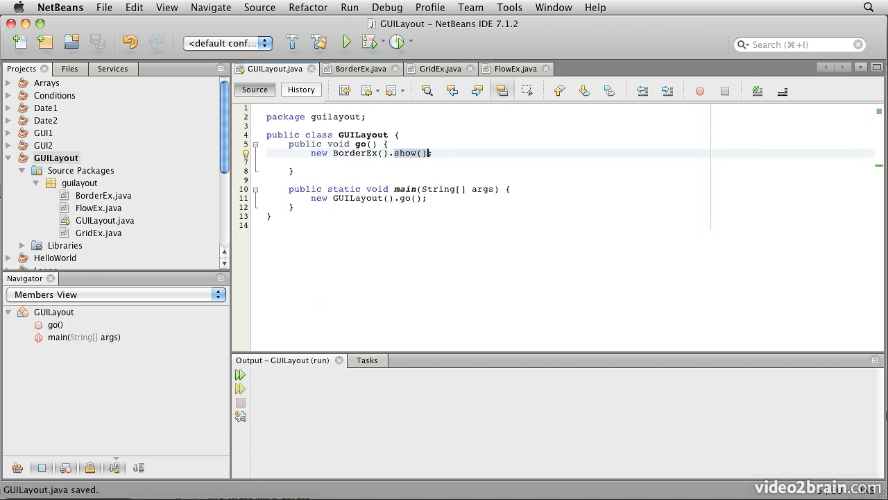
# Step: Run the GUILayout project to show the Border Layout window with five region buttons
pyautogui.click(344, 41)
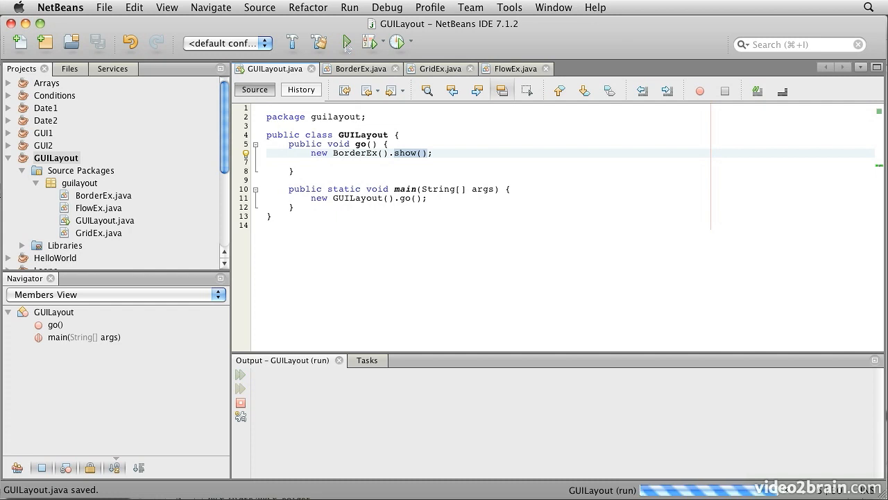
pyautogui.click(344, 42)
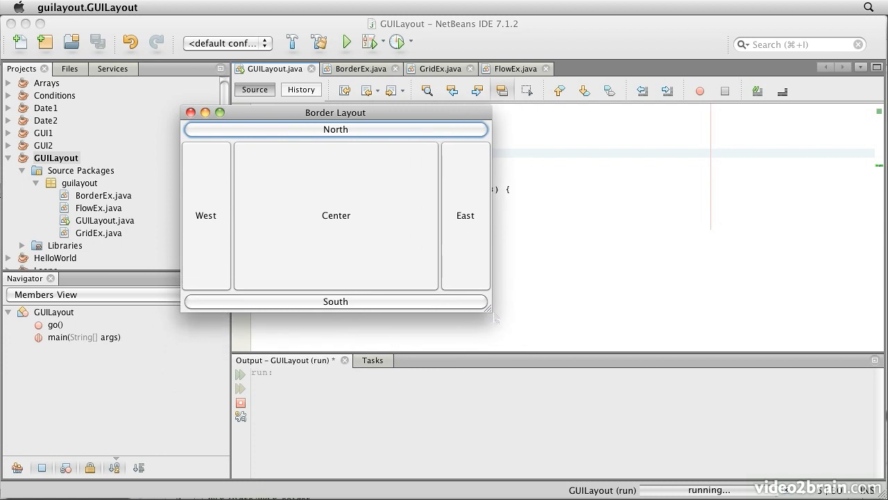
# Step: Enlarge the Border Layout window to stretch Center, then close it
pyautogui.moveTo(492, 311); pyautogui.dragTo(525, 360)
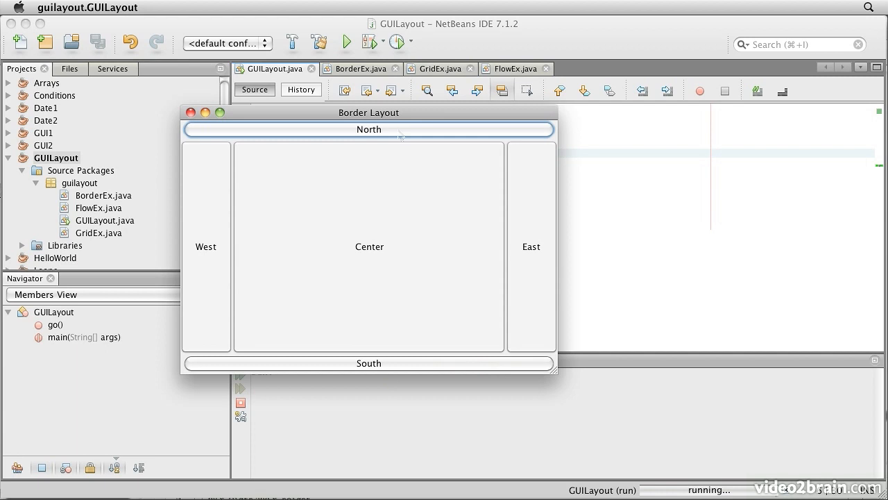
pyautogui.moveTo(300, 181)
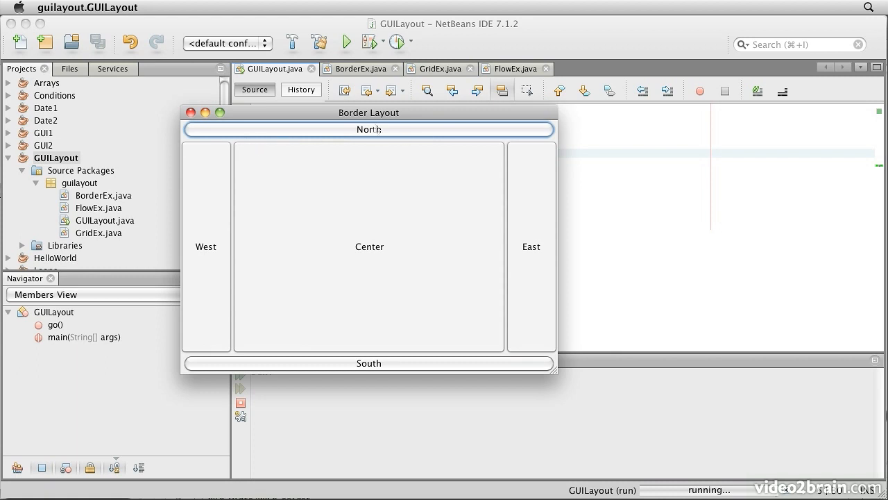
pyautogui.moveTo(209, 318)
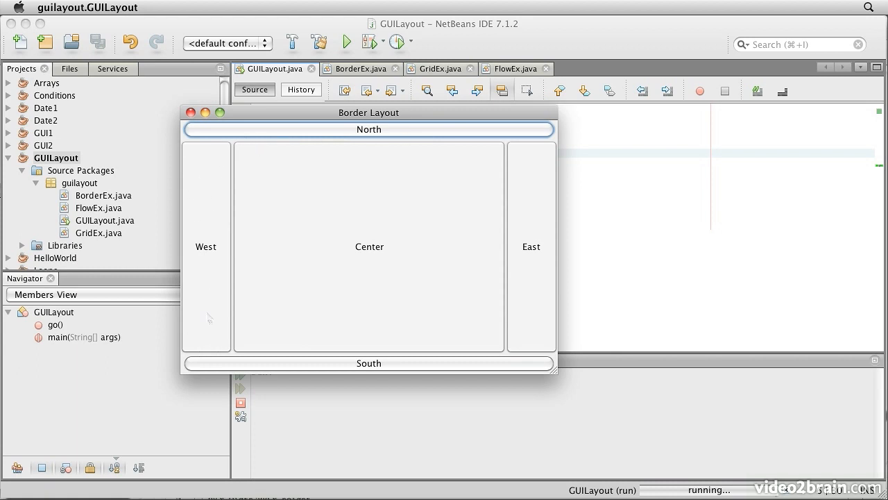
pyautogui.moveTo(390, 241)
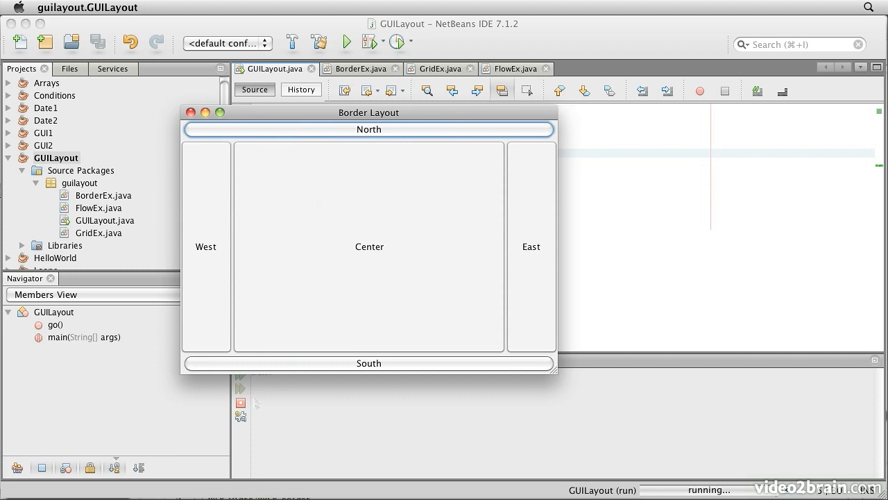
pyautogui.click(192, 113)
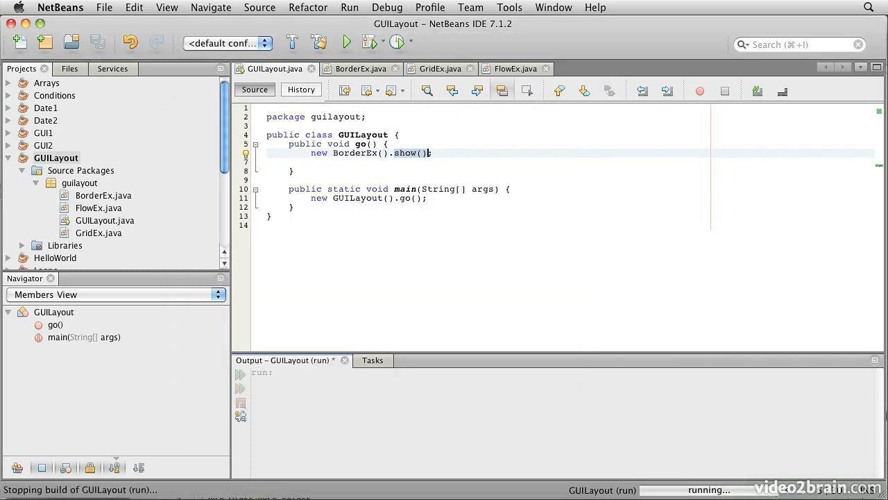
pyautogui.click(434, 70)
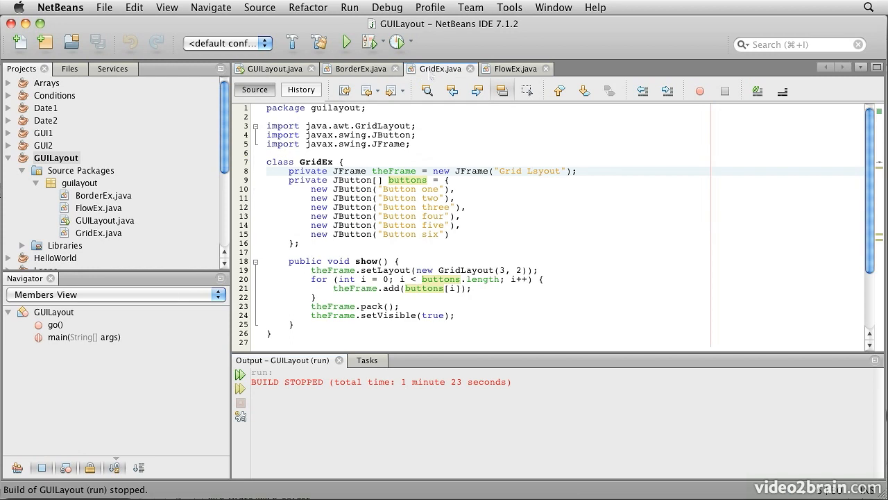
pyautogui.click(522, 171)
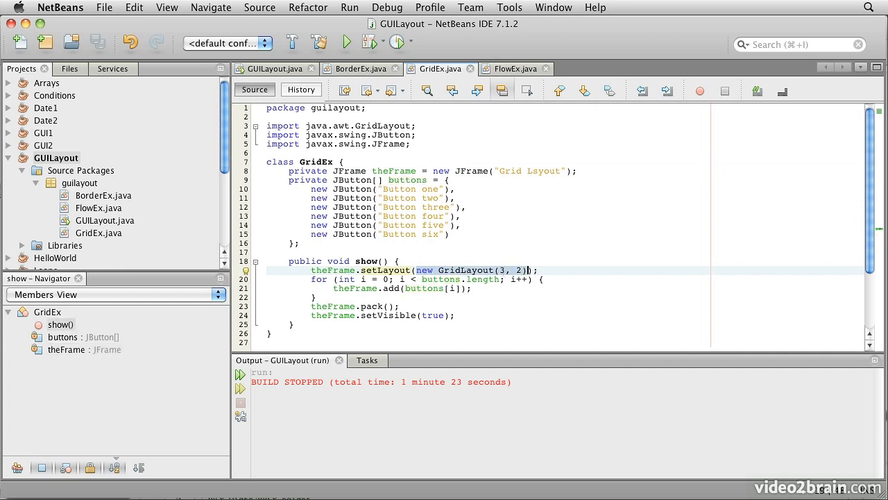
pyautogui.moveTo(497, 206)
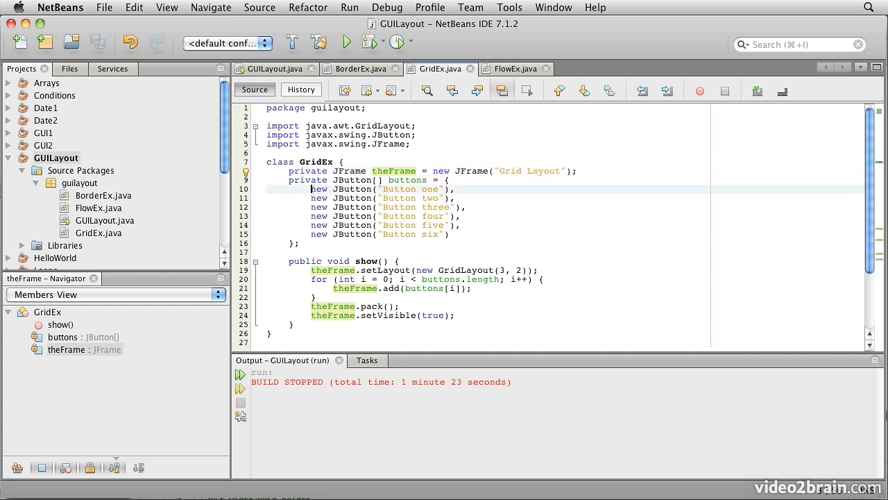
pyautogui.moveTo(311, 189); pyautogui.dragTo(449, 233)
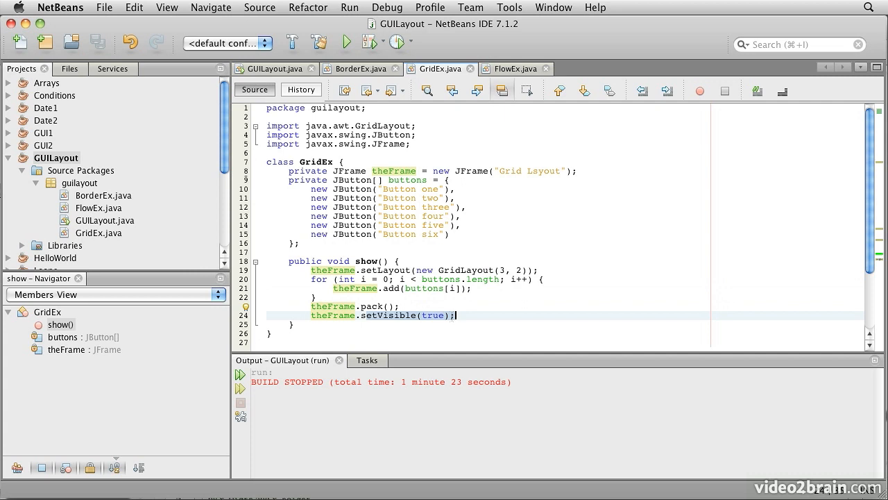
pyautogui.click(275, 70)
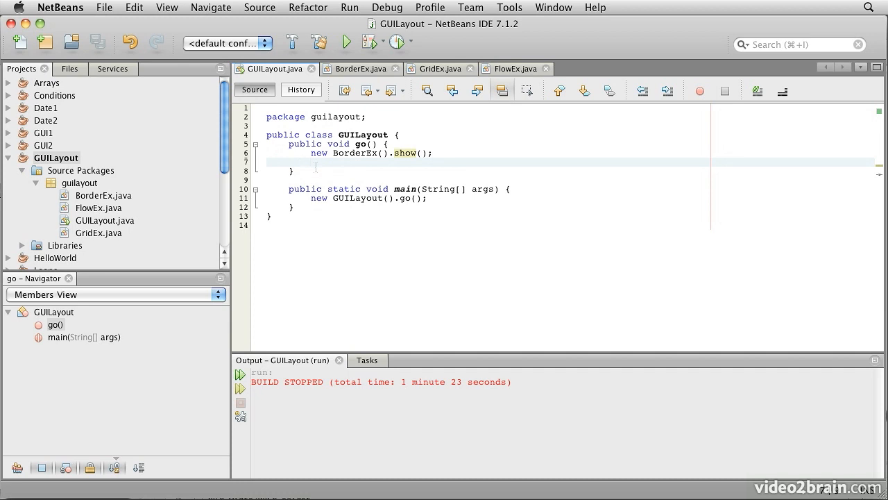
# Step: Add new GridEx().show(); to go() and rerun GUILayout to open the Grid Layout window
pyautogui.write('new GridEx().show();')
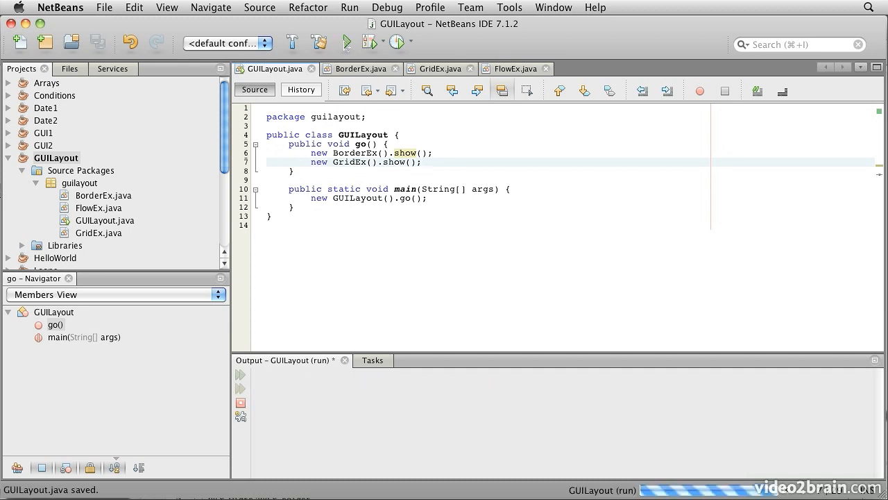
pyautogui.click(358, 42)
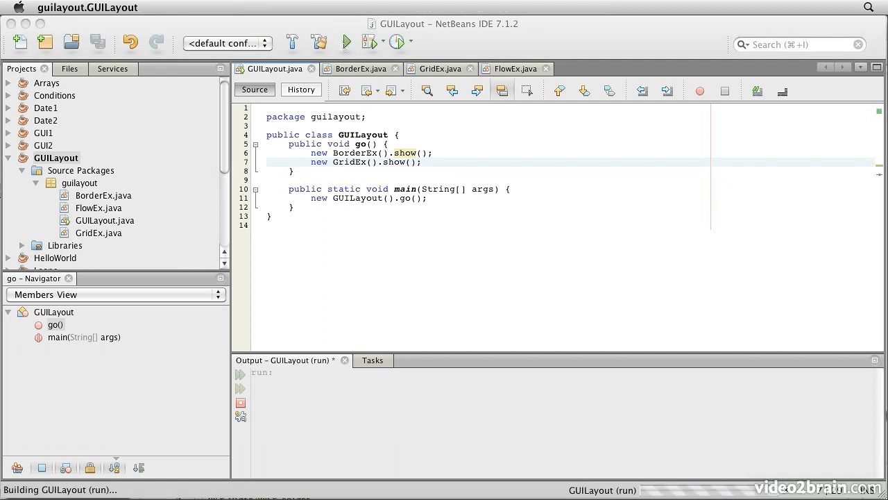
pyautogui.click(360, 41)
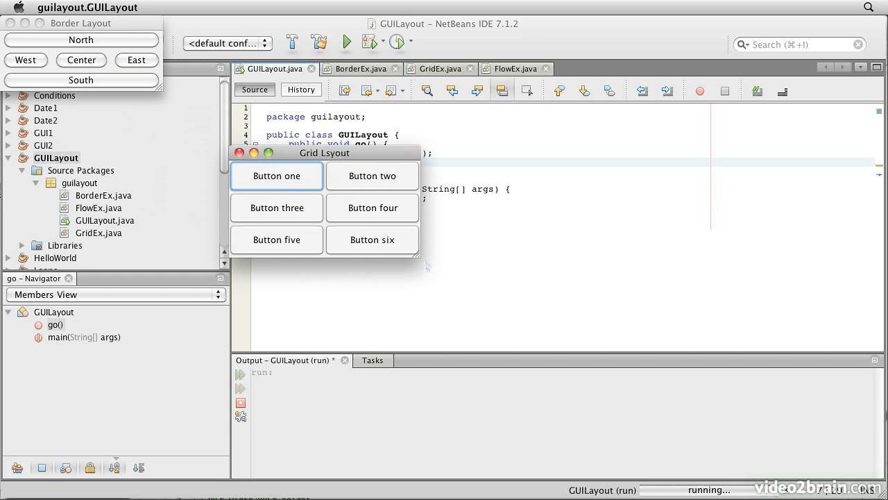
# Step: Enlarge the Grid Layout window so its six buttons stretch evenly, then close the windows
pyautogui.moveTo(427, 266); pyautogui.dragTo(472, 378)
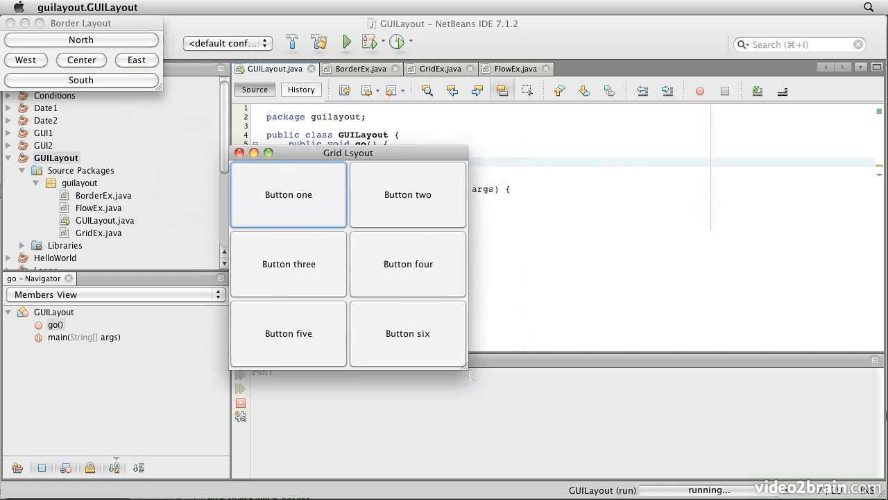
pyautogui.moveTo(469, 372); pyautogui.dragTo(480, 401)
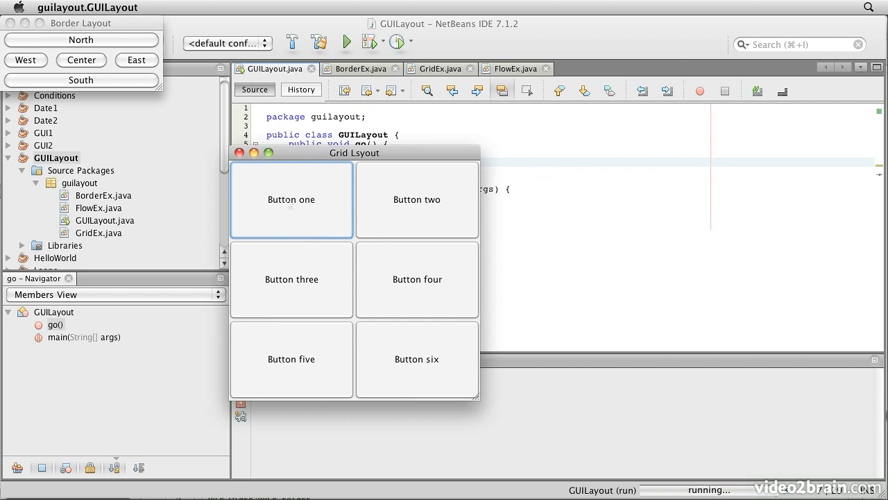
pyautogui.moveTo(401, 179)
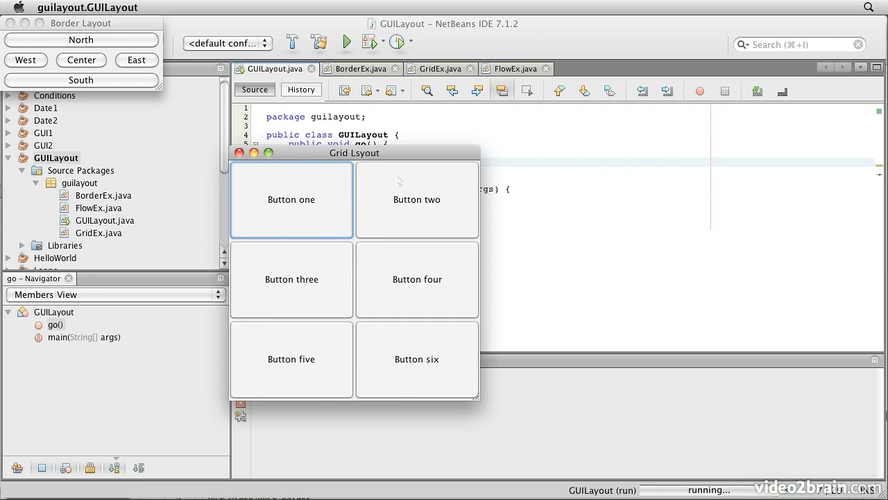
pyautogui.moveTo(318, 155)
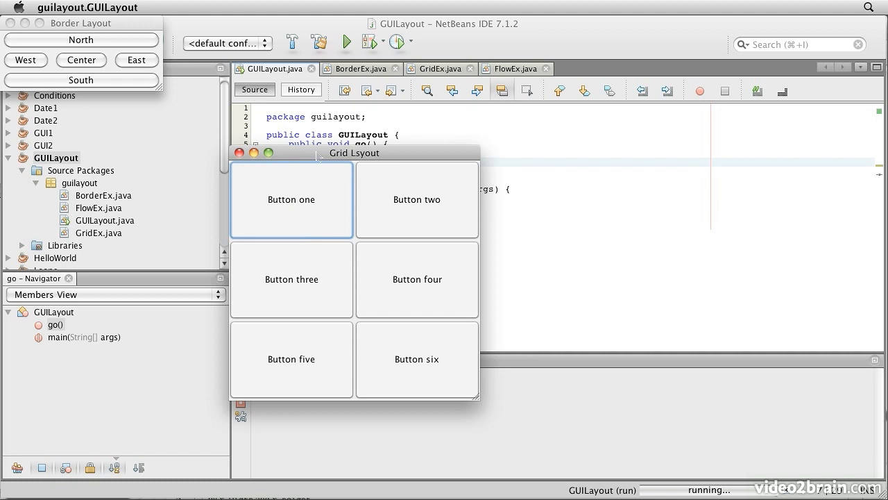
pyautogui.moveTo(247, 338)
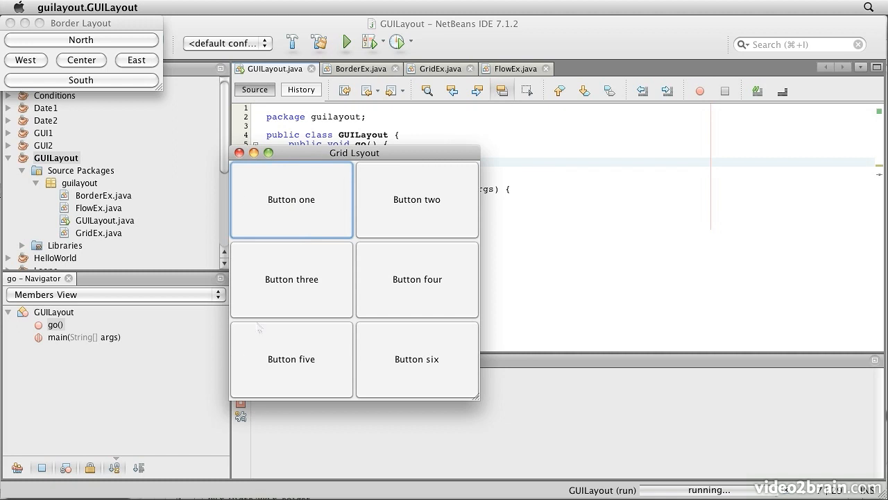
pyautogui.moveTo(354, 153); pyautogui.dragTo(178, 23)
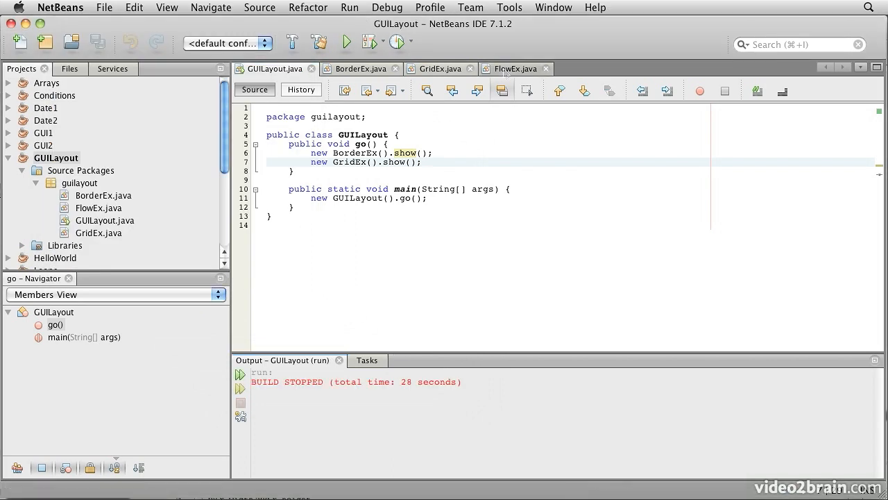
# Step: Add new FlowEx().show() to go() in GUILayout.java, save, and rerun the project
pyautogui.click(514, 69)
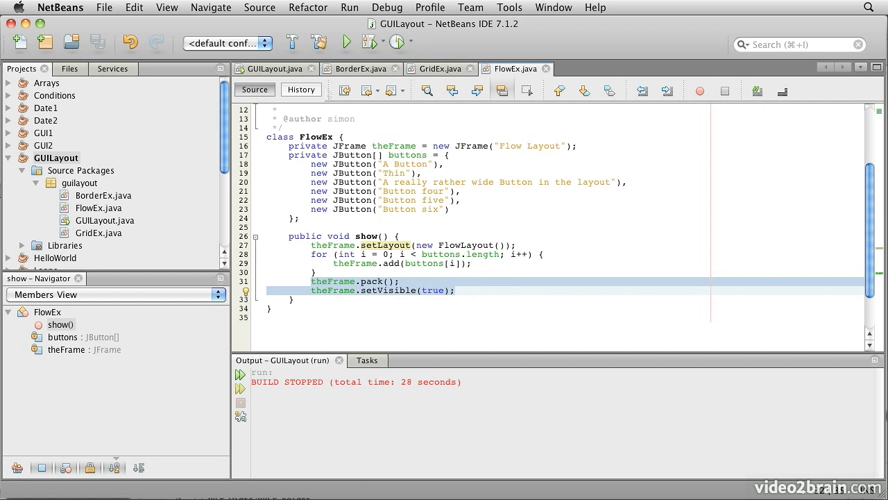
pyautogui.click(272, 69)
pyautogui.write('new FlowEx().show();')
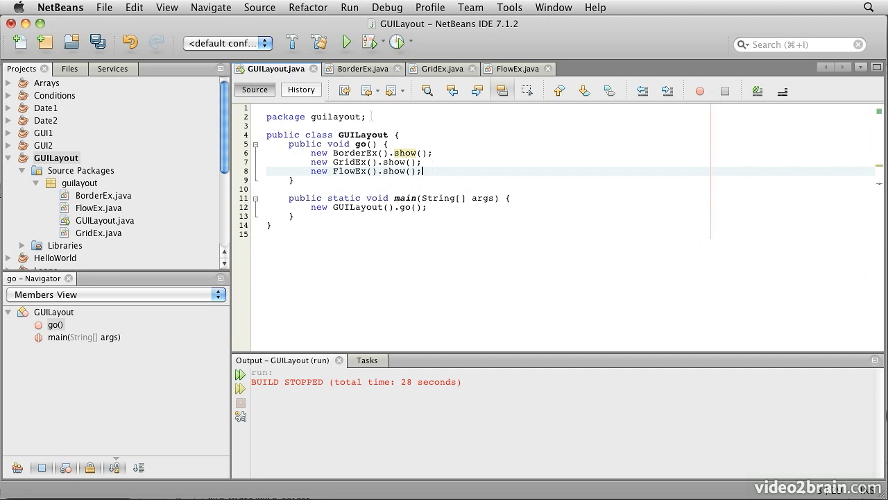
pyautogui.press('Cmd+s')
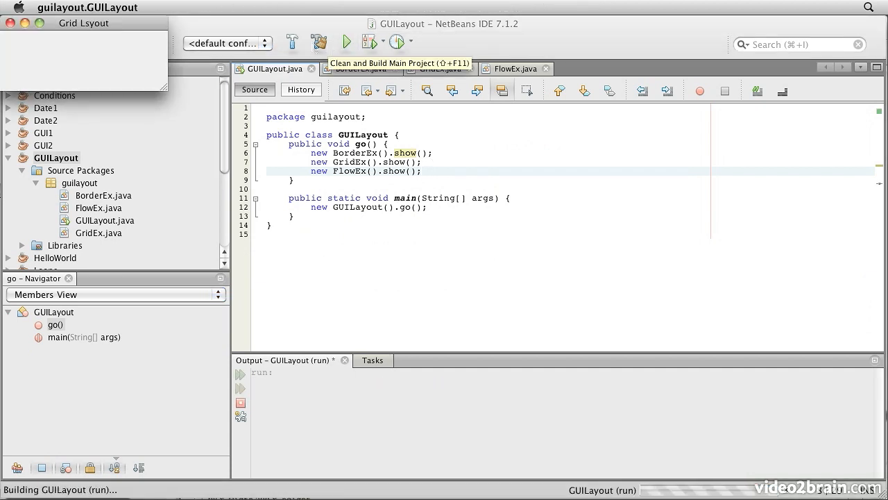
pyautogui.click(338, 41)
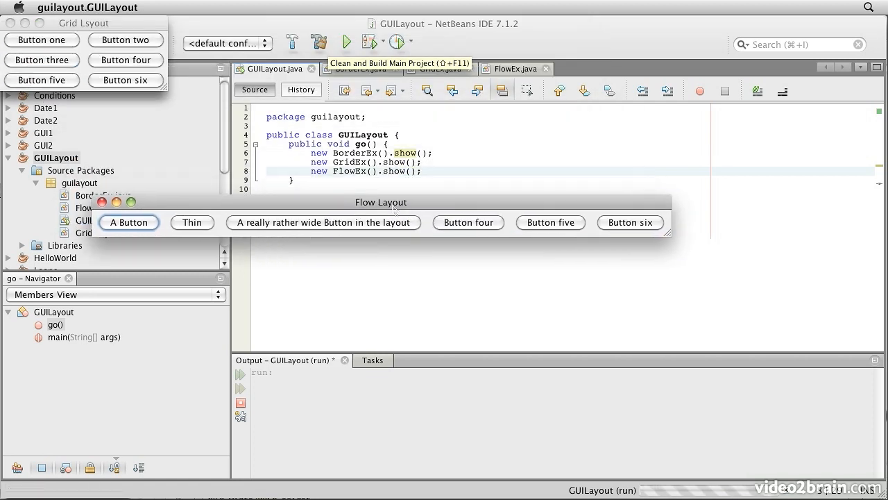
# Step: Widen then narrow the Flow Layout window to watch its buttons wrap onto extra rows
pyautogui.click(358, 38)
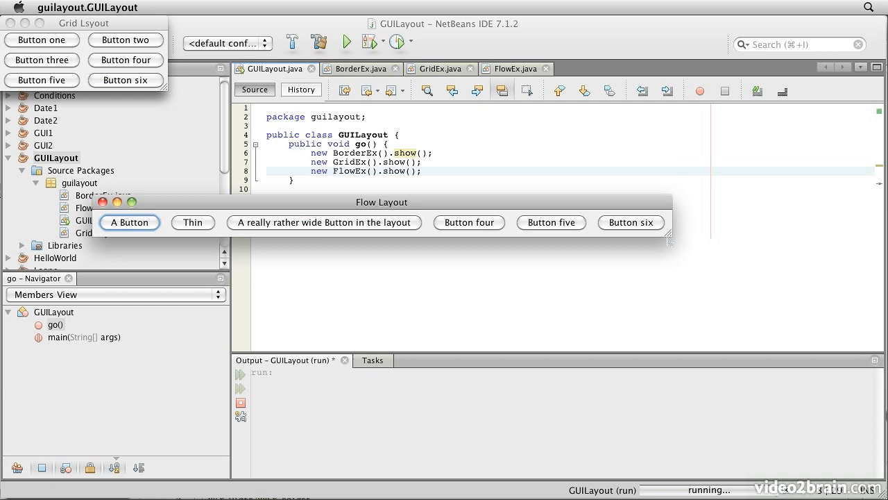
pyautogui.moveTo(669, 241); pyautogui.dragTo(779, 278)
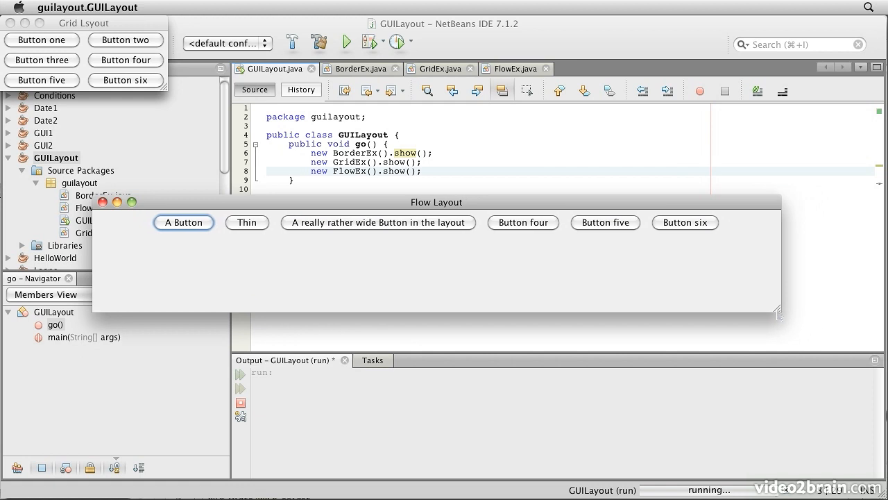
pyautogui.moveTo(778, 313); pyautogui.dragTo(664, 316)
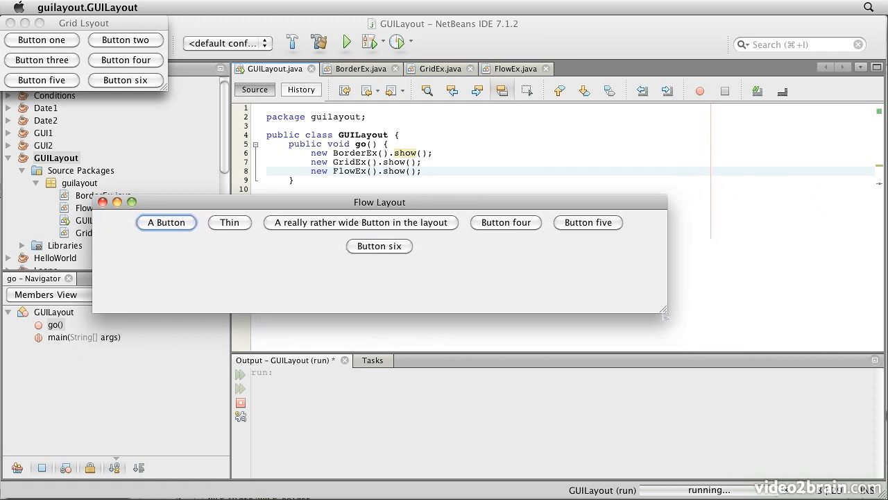
pyautogui.moveTo(665, 314); pyautogui.dragTo(650, 312)
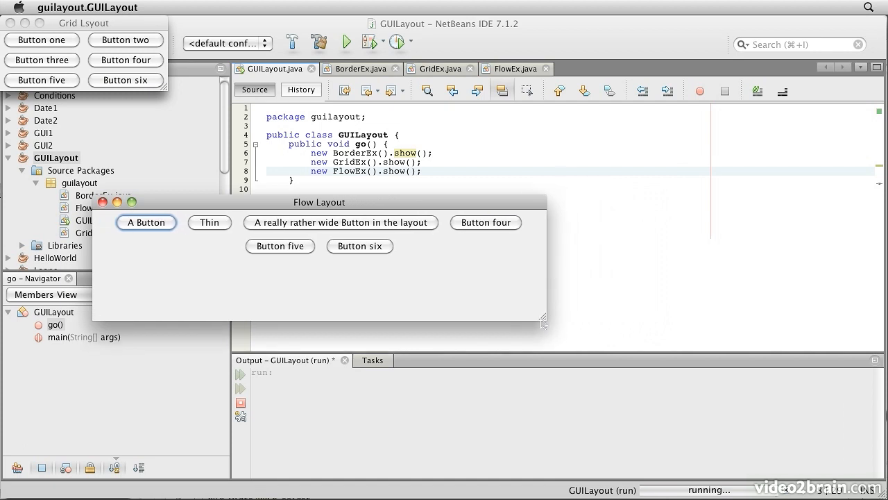
pyautogui.moveTo(545, 321); pyautogui.dragTo(452, 331)
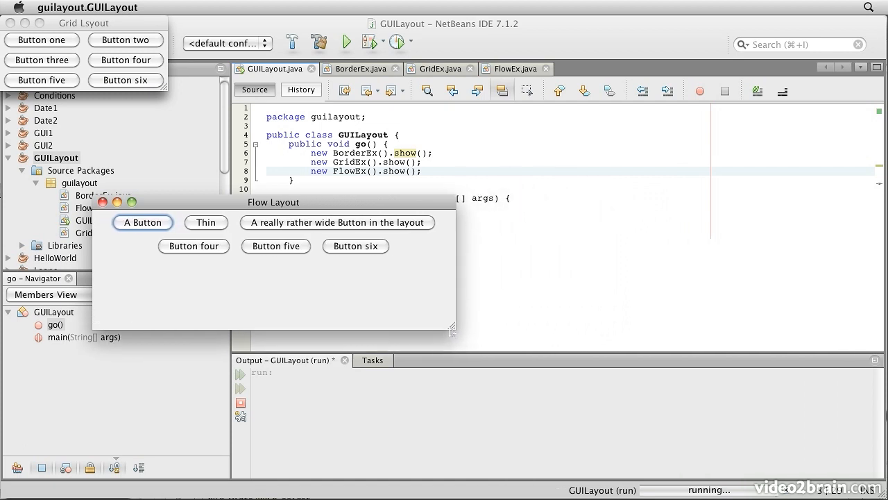
pyautogui.moveTo(453, 330); pyautogui.dragTo(379, 334)
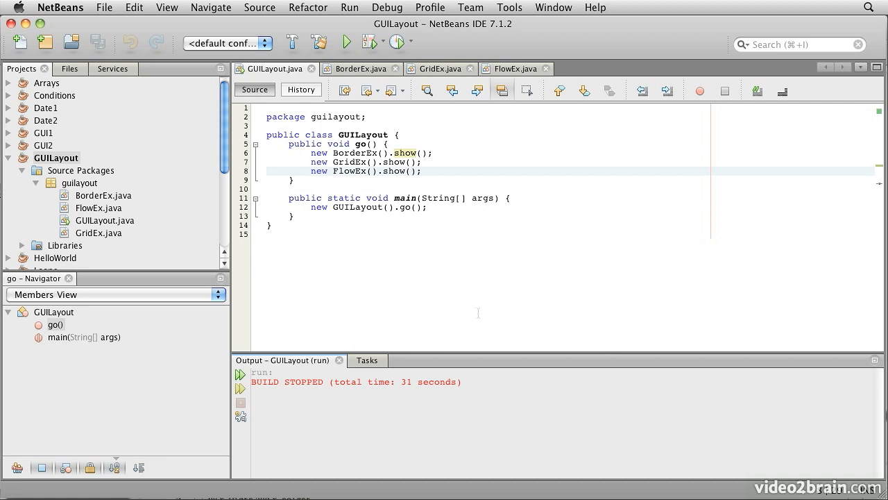
pyautogui.moveTo(450, 305)
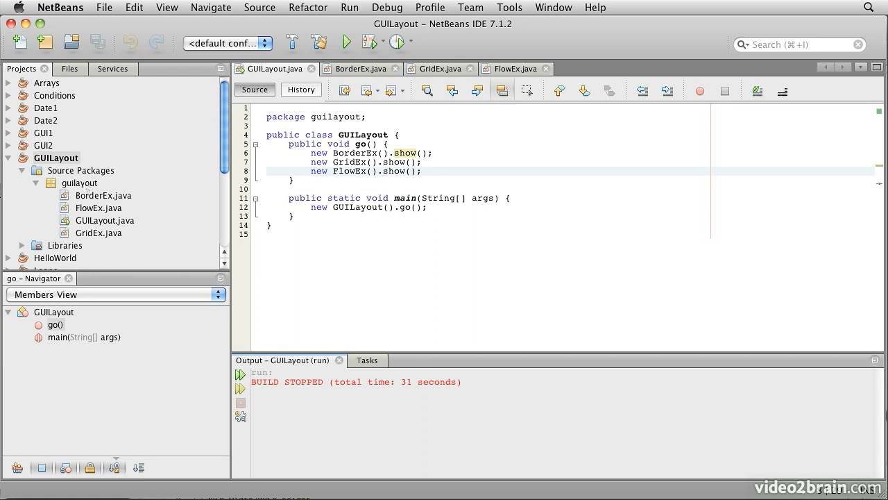
# Step: Create a new JFrame form named BuilderLayout in the guilayout package
pyautogui.rightClick(79, 183)
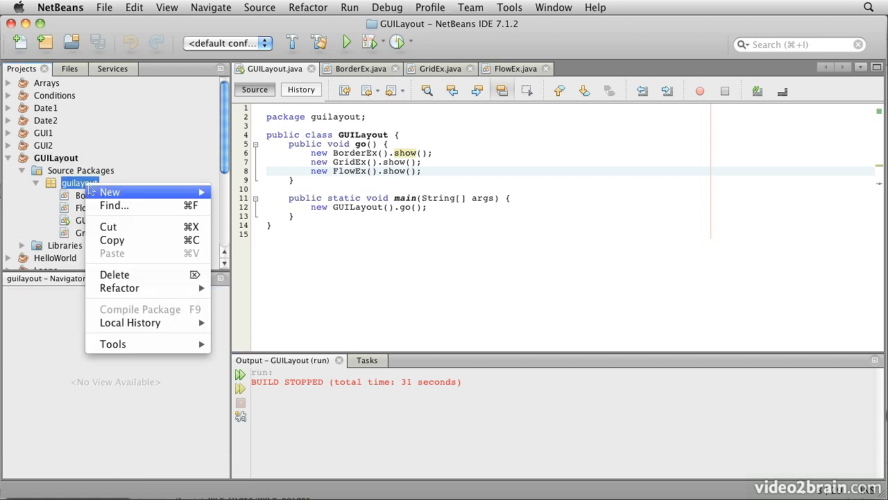
pyautogui.moveTo(109, 191)
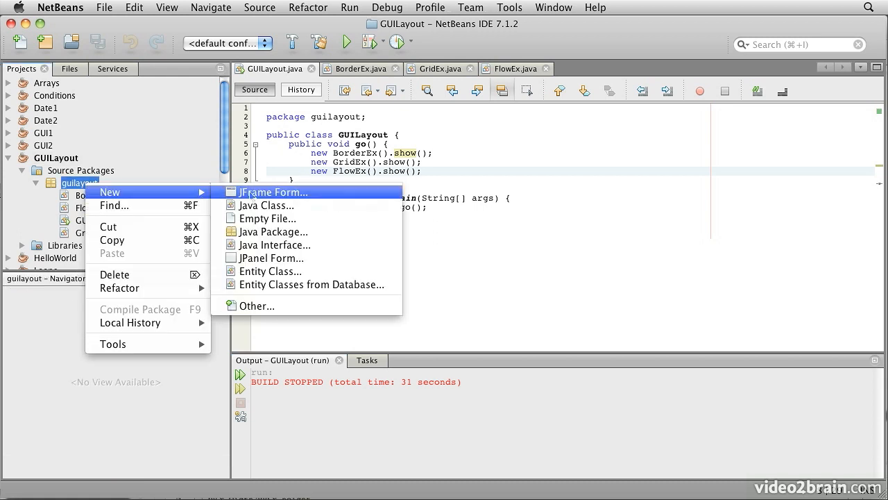
pyautogui.moveTo(321, 201)
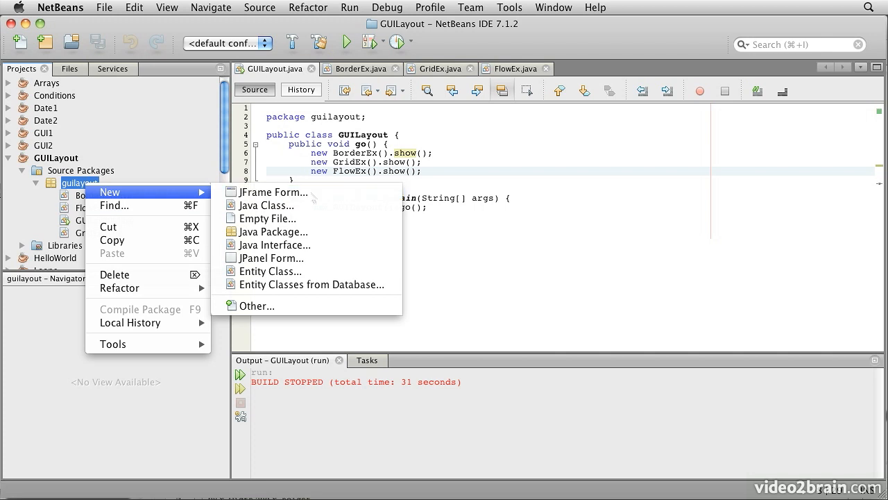
pyautogui.click(272, 192)
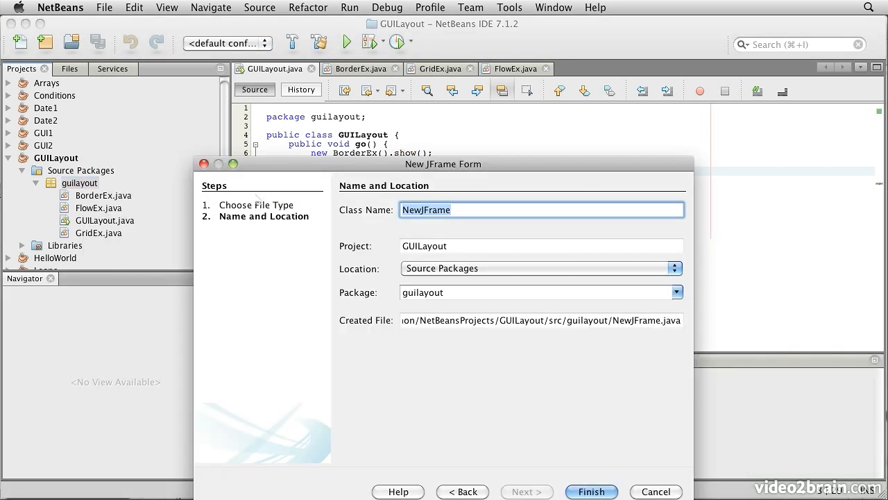
pyautogui.write('Builder')
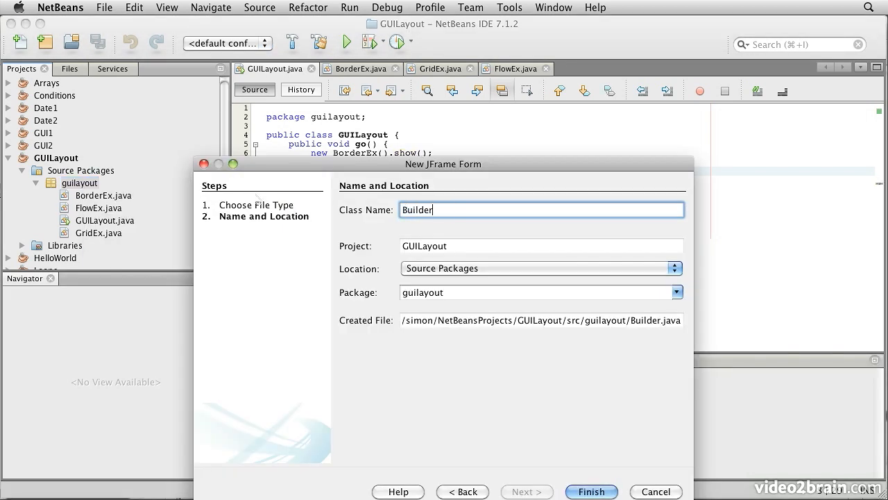
pyautogui.write('Layout')
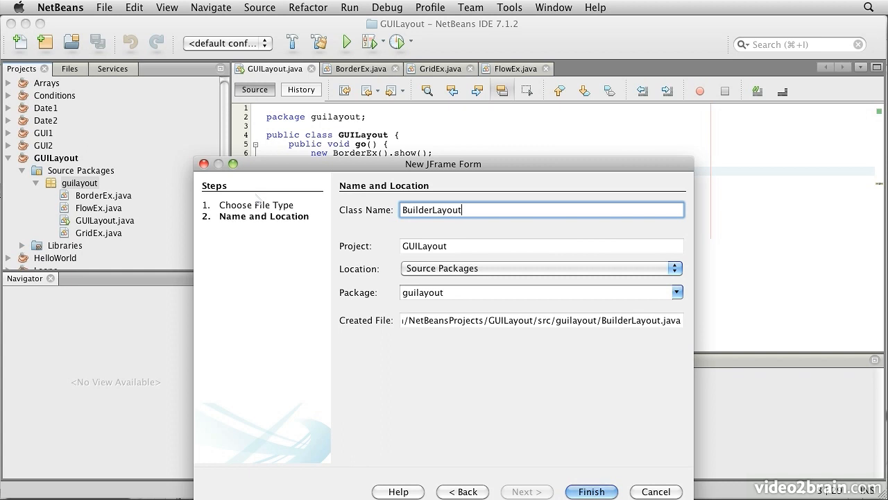
pyautogui.click(655, 491)
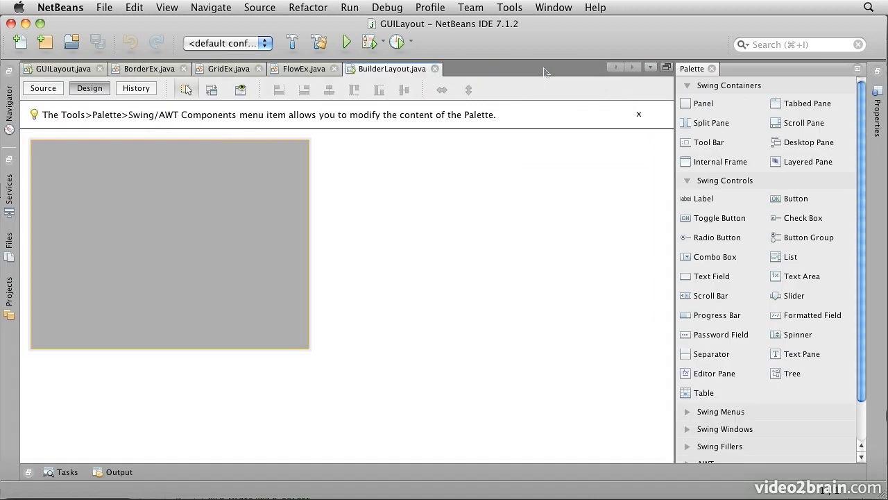
pyautogui.moveTo(117, 339)
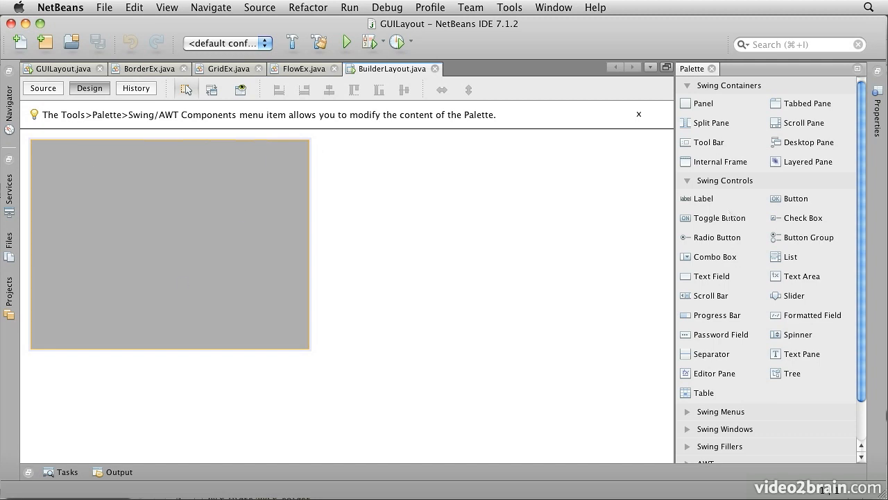
pyautogui.moveTo(719, 216)
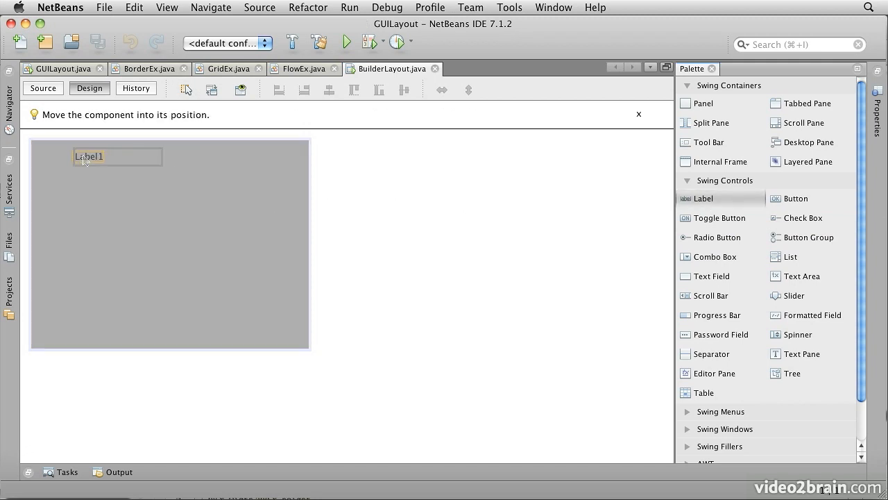
# Step: Place a label reading Label Text in the top-left corner of the BuilderLayout form
pyautogui.moveTo(117, 156); pyautogui.dragTo(53, 150)
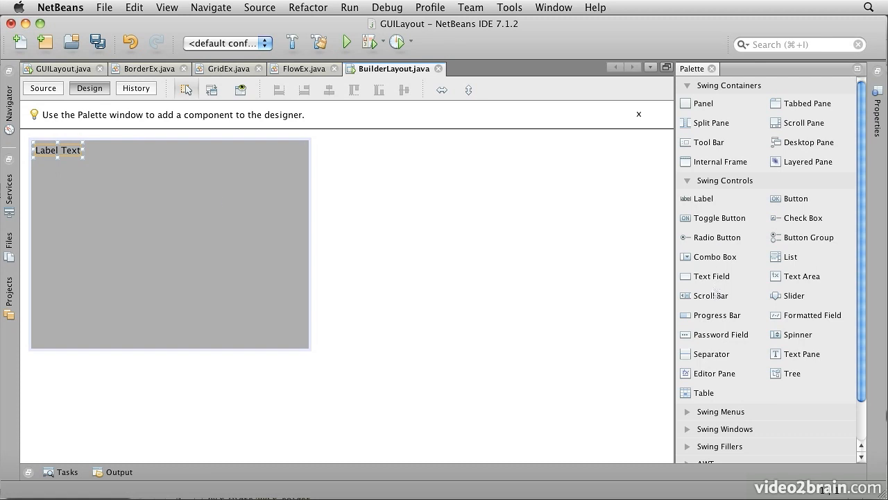
pyautogui.moveTo(761, 172)
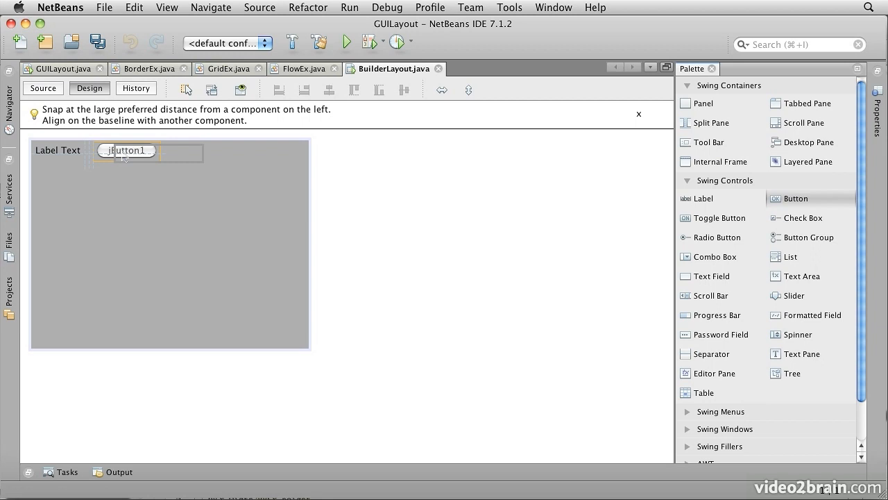
# Step: Place jButton1 beside the label and stretch it across the top row of the form
pyautogui.moveTo(132, 150); pyautogui.dragTo(122, 150)
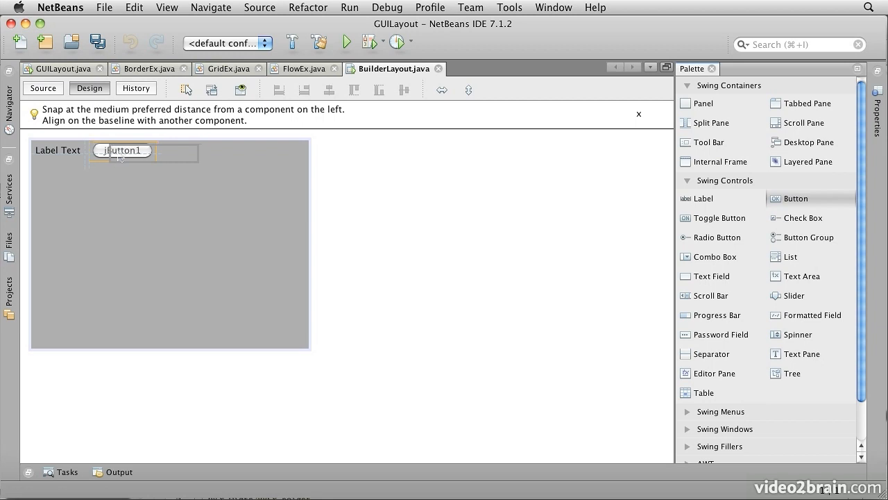
pyautogui.moveTo(122, 149); pyautogui.dragTo(118, 149)
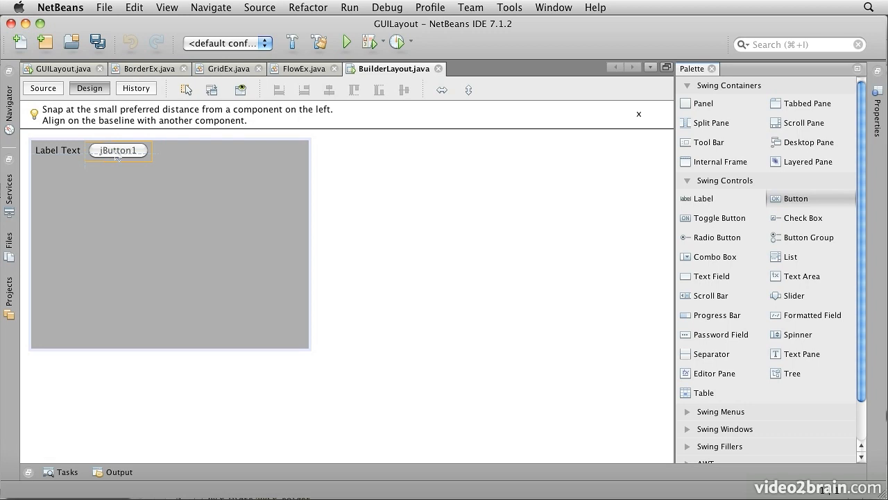
pyautogui.click(118, 151)
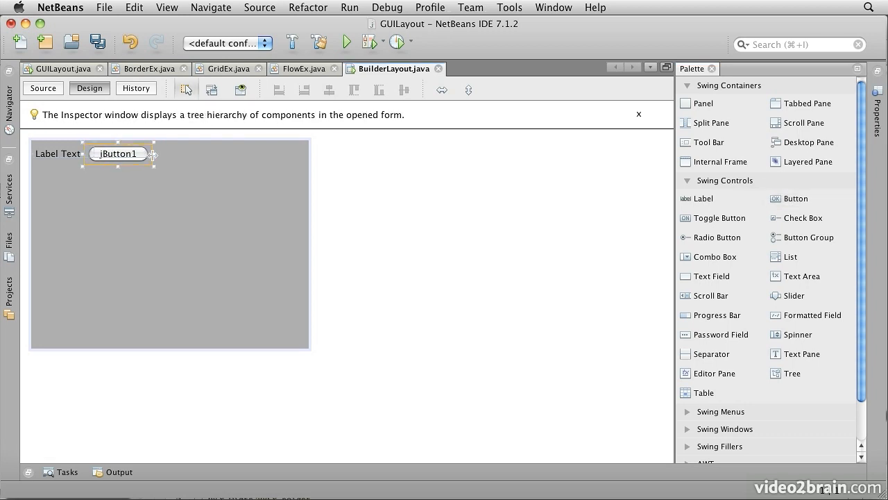
pyautogui.moveTo(152, 153); pyautogui.dragTo(291, 153)
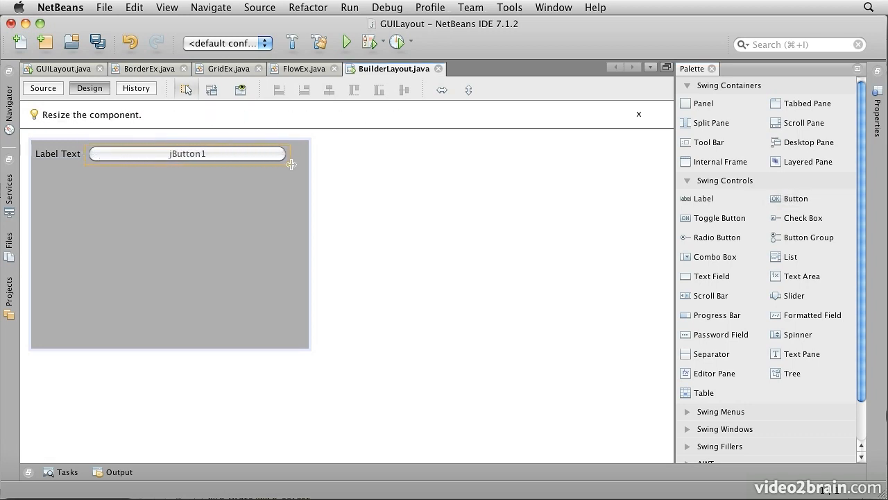
pyautogui.moveTo(292, 164); pyautogui.dragTo(326, 150)
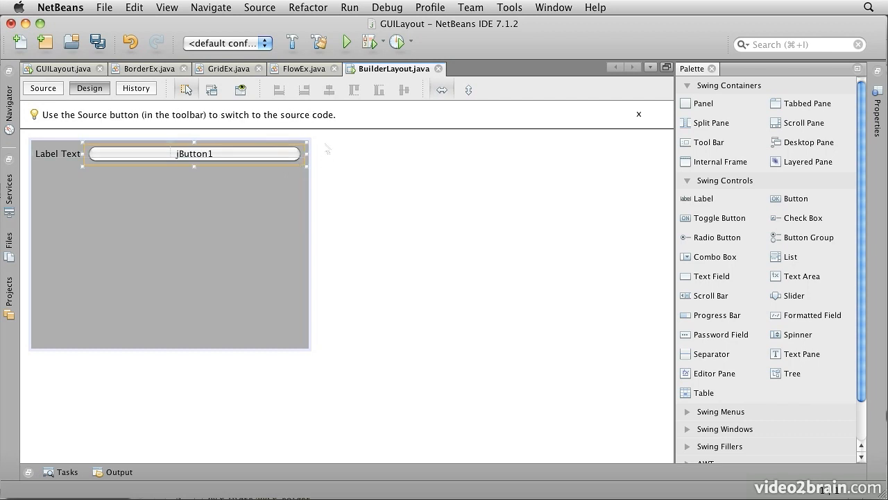
pyautogui.moveTo(313, 164)
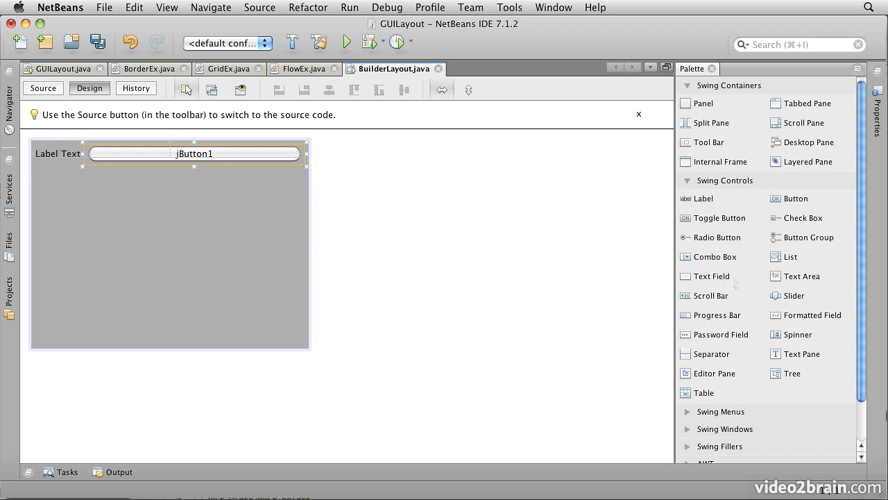
pyautogui.moveTo(802, 276)
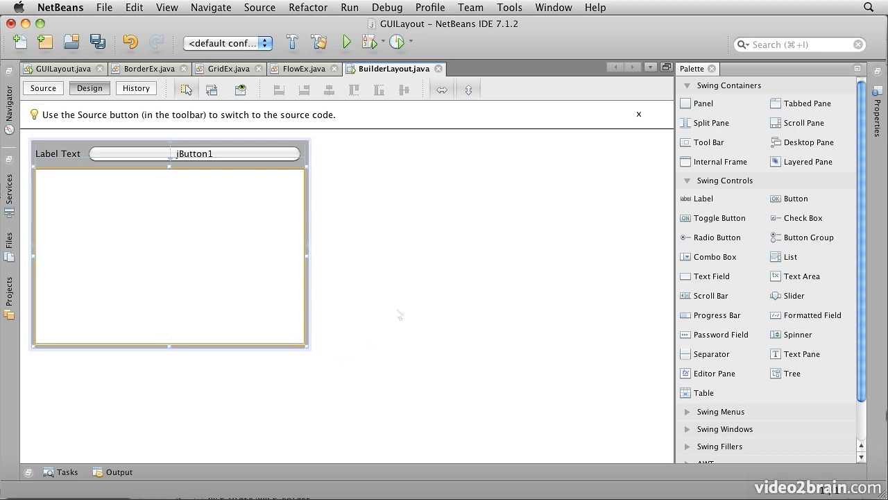
pyautogui.moveTo(252, 125)
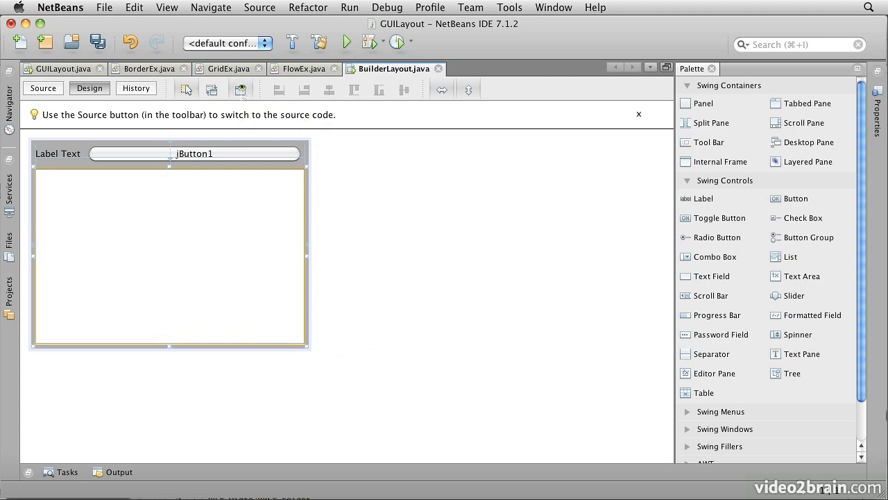
pyautogui.click(242, 88)
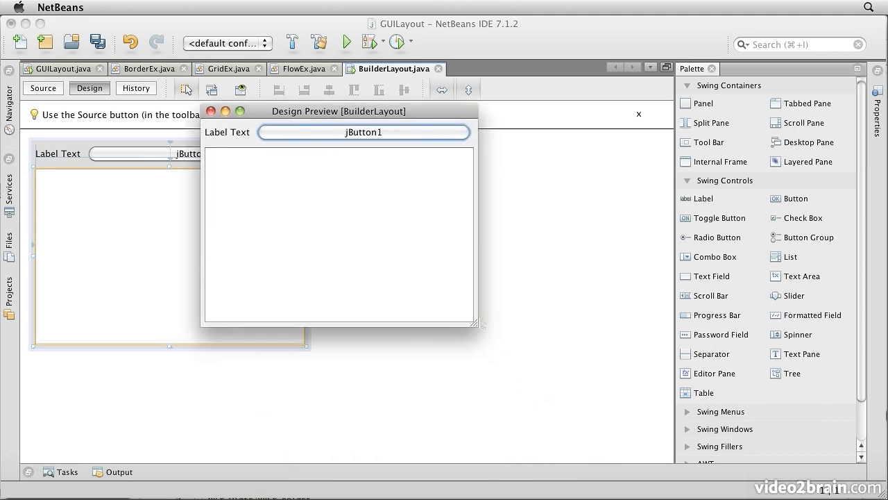
pyautogui.moveTo(481, 326); pyautogui.dragTo(520, 405)
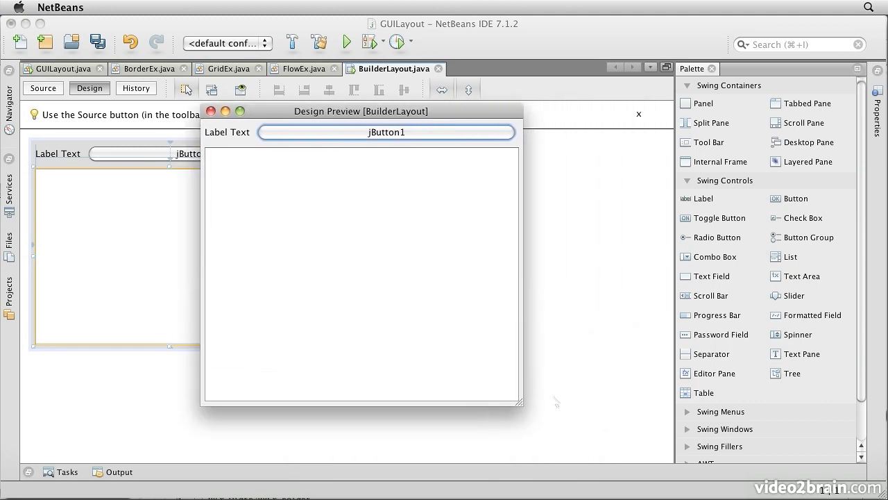
pyautogui.moveTo(520, 404); pyautogui.dragTo(494, 345)
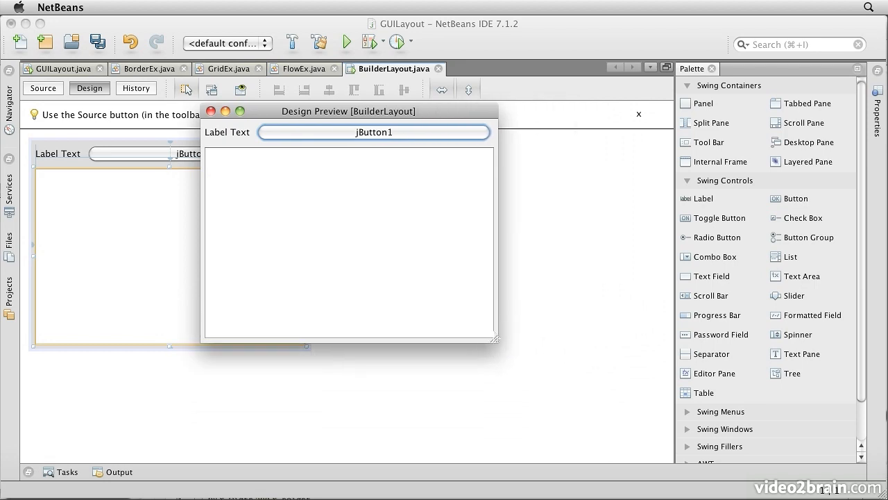
pyautogui.moveTo(211, 111)
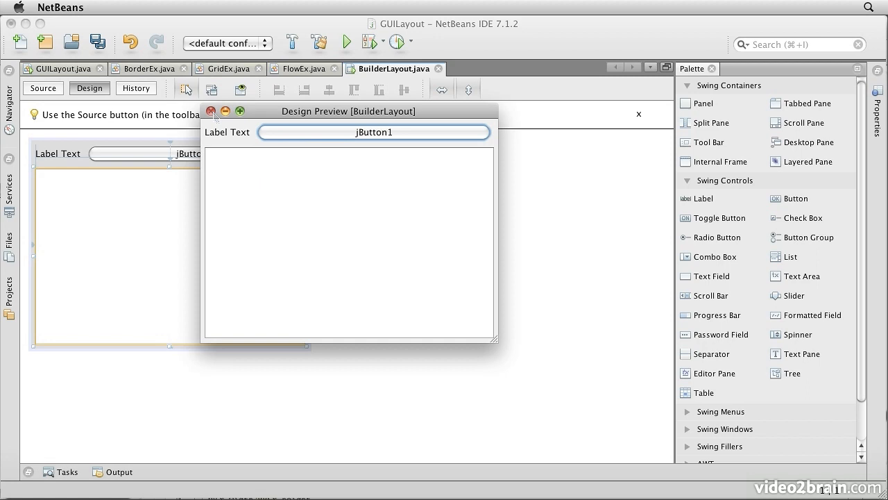
pyautogui.click(211, 111)
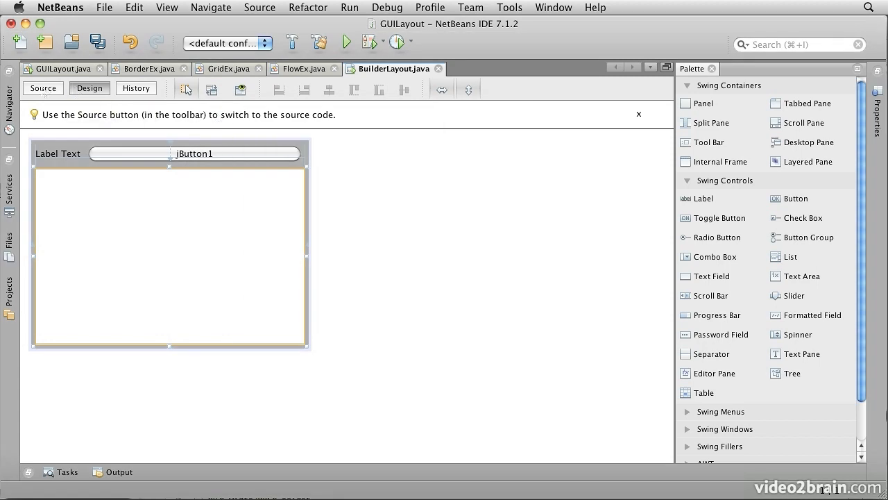
# Step: Restore the project and output panels and reopen GUILayout.java in the editor
pyautogui.click(43, 89)
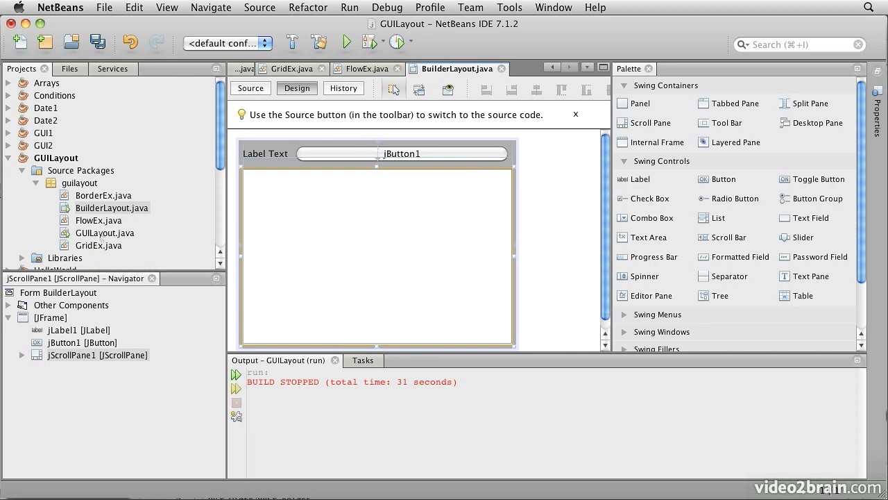
pyautogui.doubleClick(105, 234)
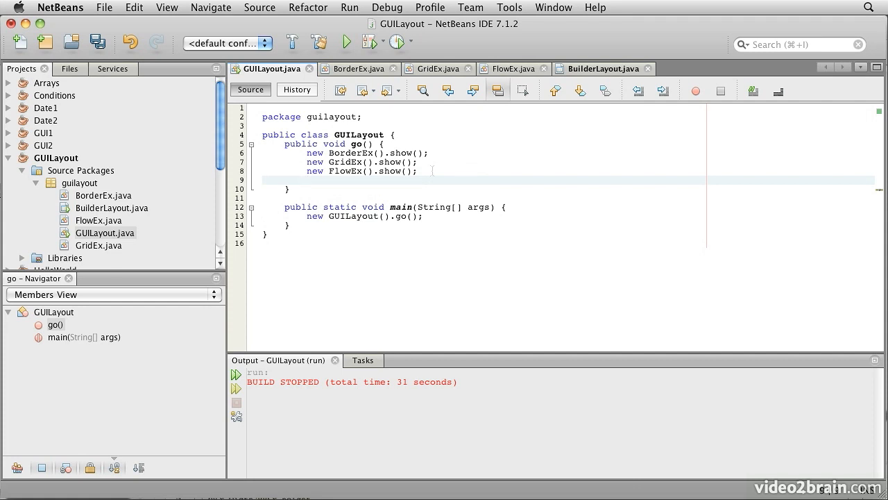
# Step: Add new BuilderLayout().setVisible(true); to go(), save, and run the GUILayout project
pyautogui.write('new G')
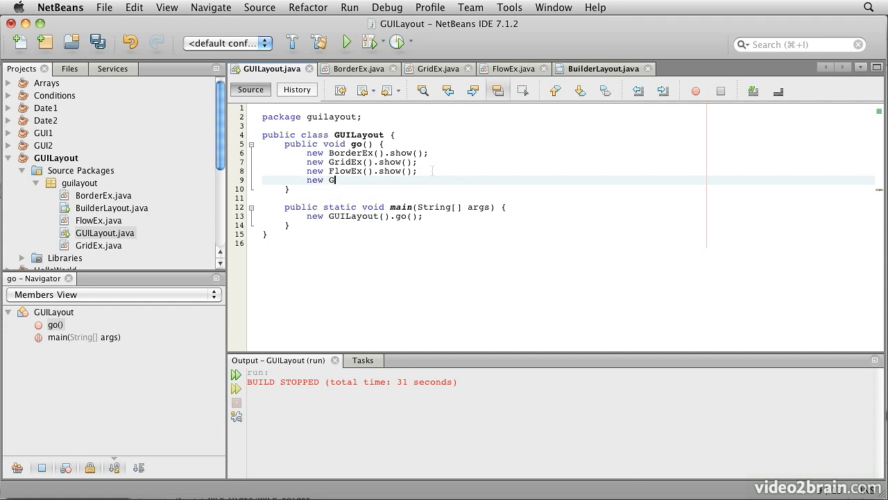
pyautogui.write('BuilderLayout()')
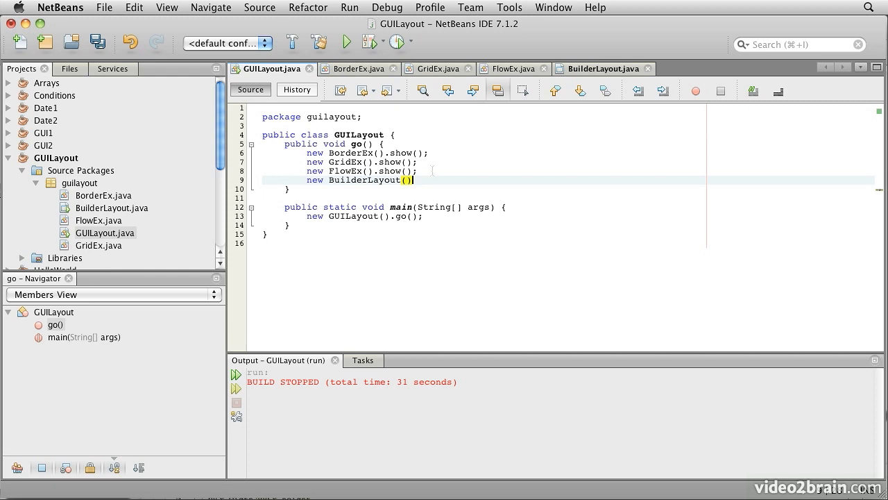
pyautogui.write('.')
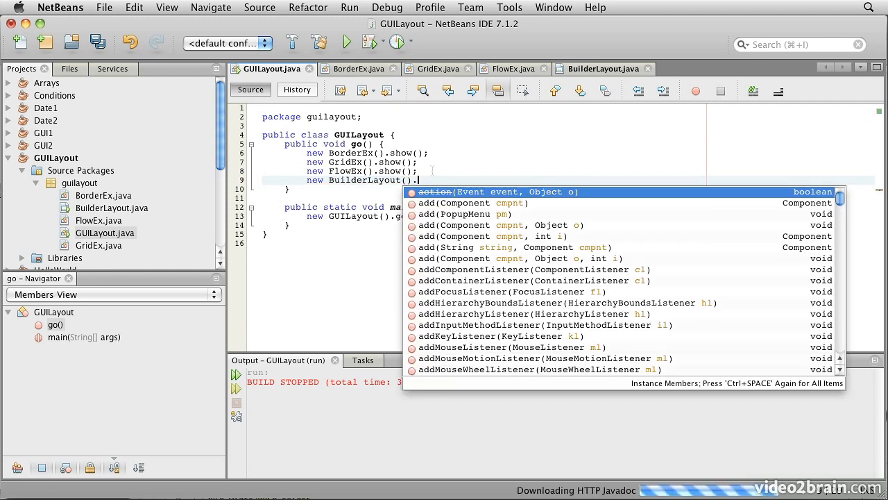
pyautogui.write('setVisible')
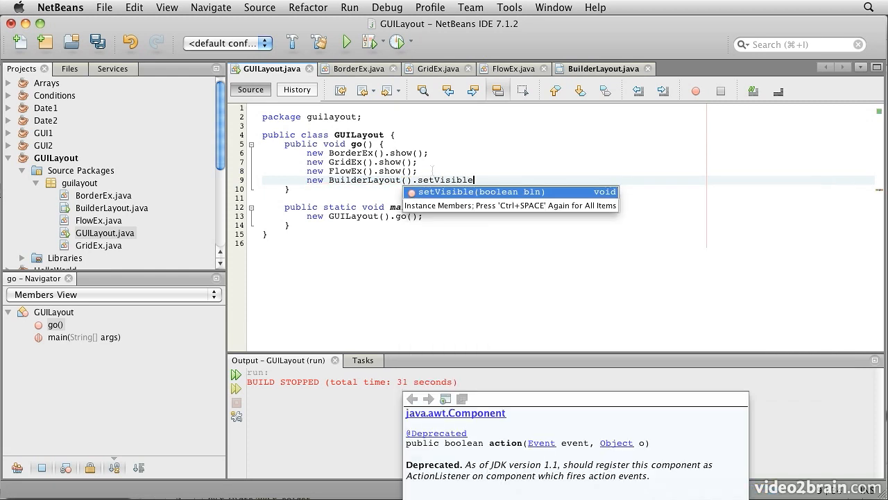
pyautogui.write('(tu')
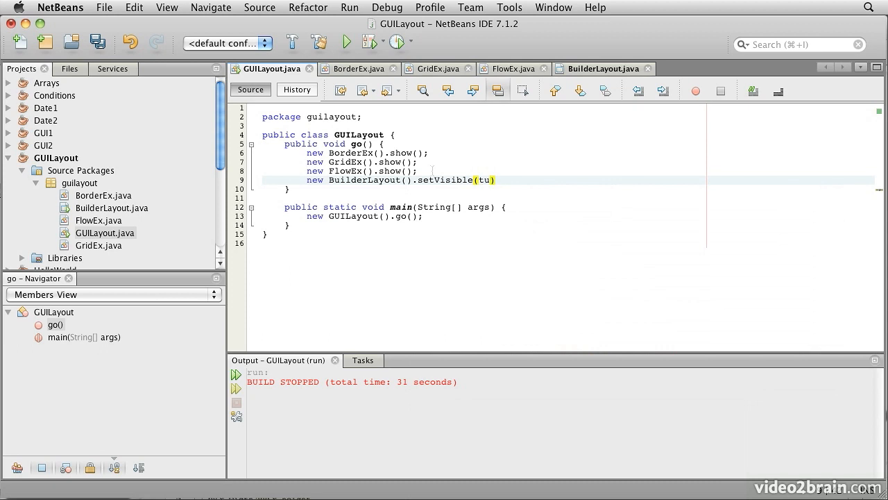
pyautogui.write('rue);')
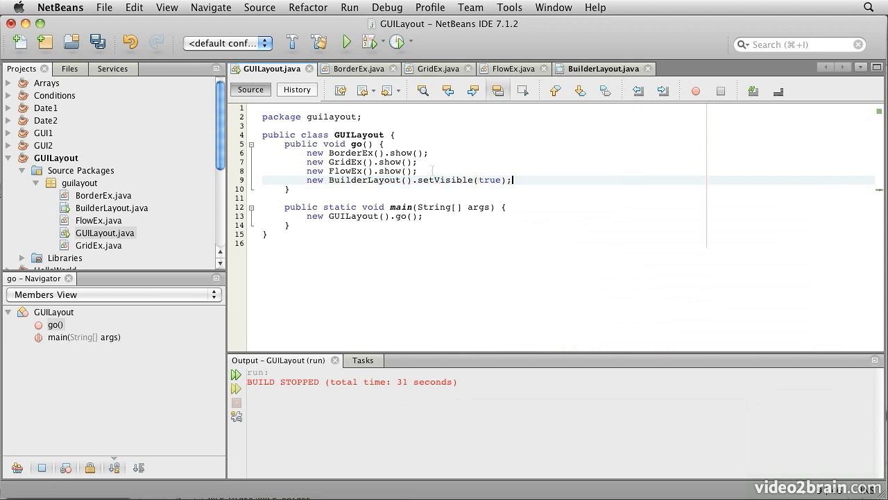
pyautogui.press('cmd+s')
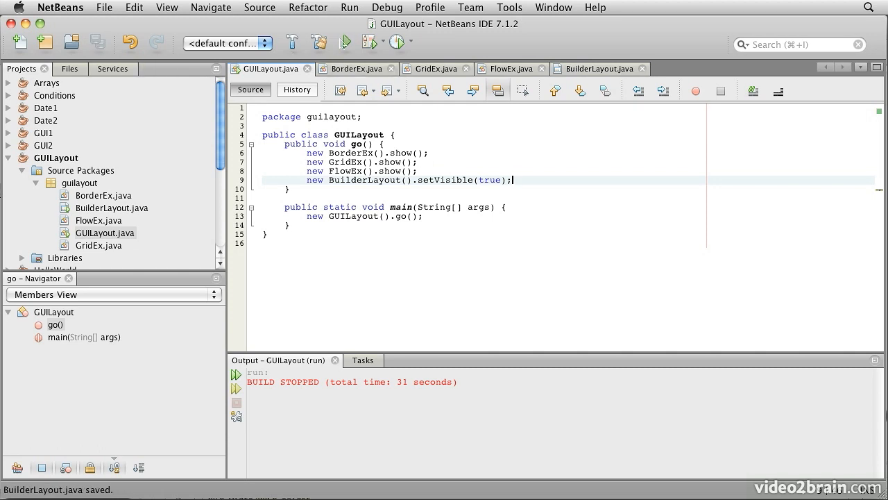
pyautogui.click(352, 38)
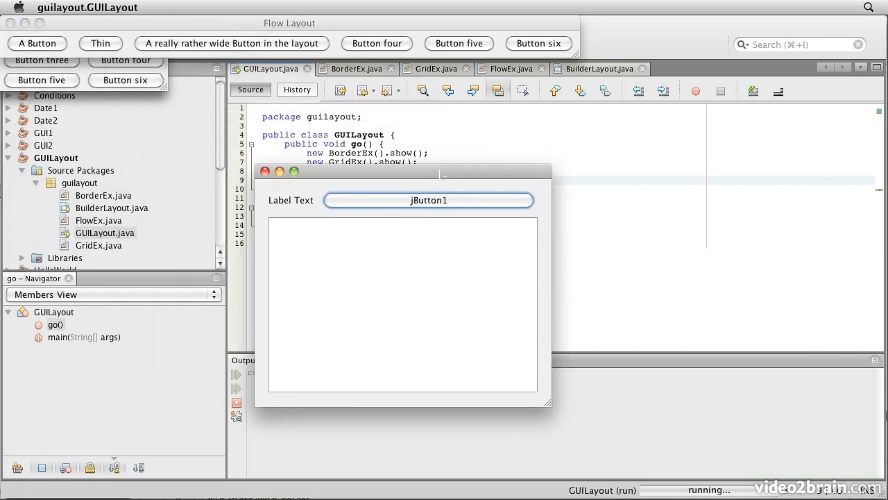
pyautogui.moveTo(549, 407)
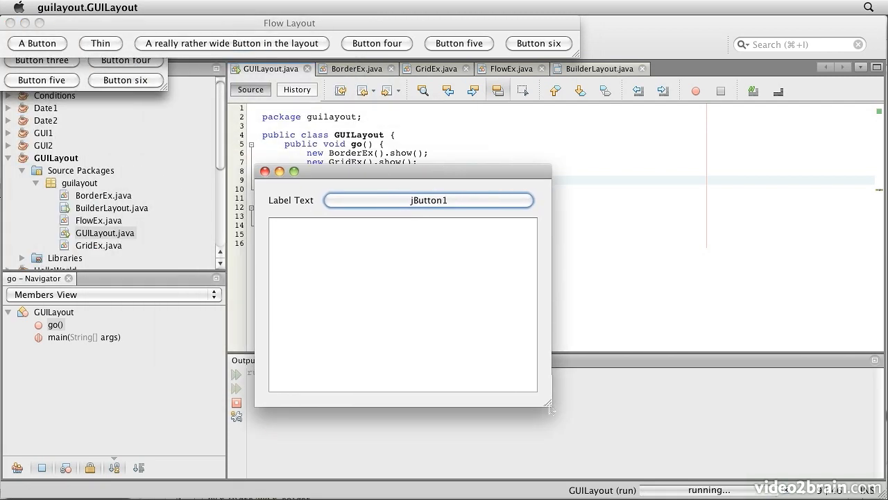
# Step: Enlarge the running BuilderLayout window, type 'lkjk jlka' into its text area, then quit the application
pyautogui.moveTo(550, 406); pyautogui.dragTo(610, 429)
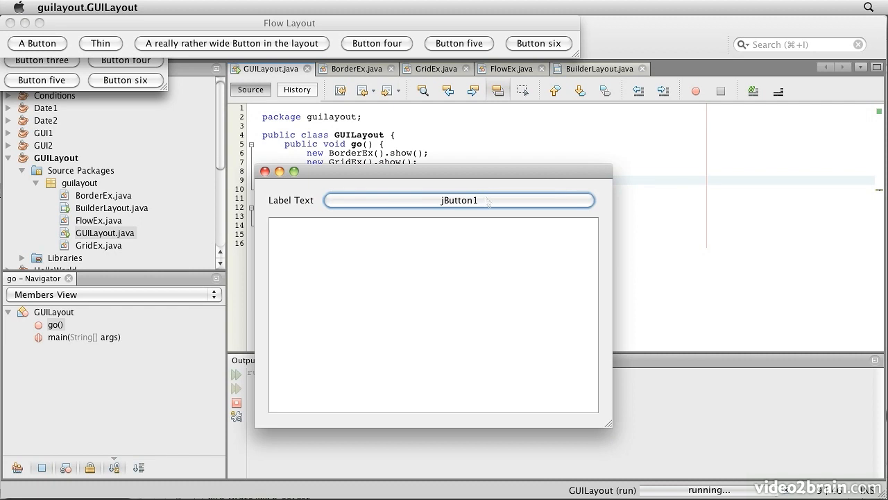
pyautogui.write('lkj')
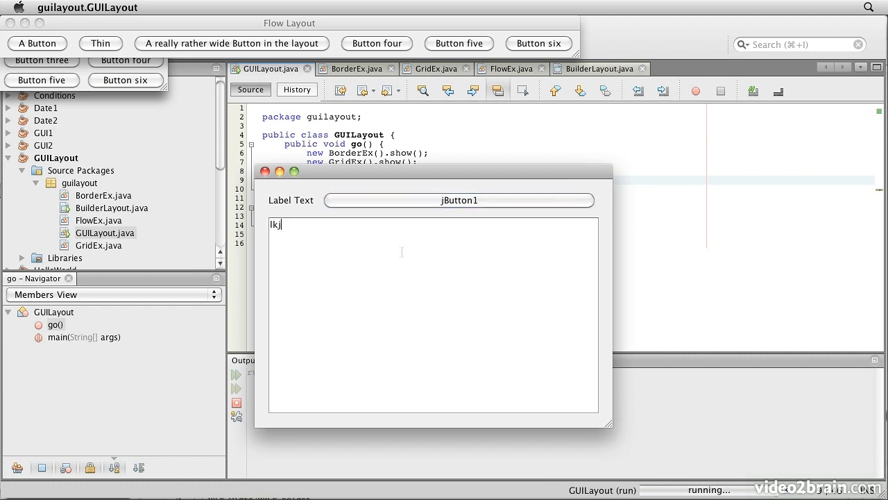
pyautogui.write('k jlka')
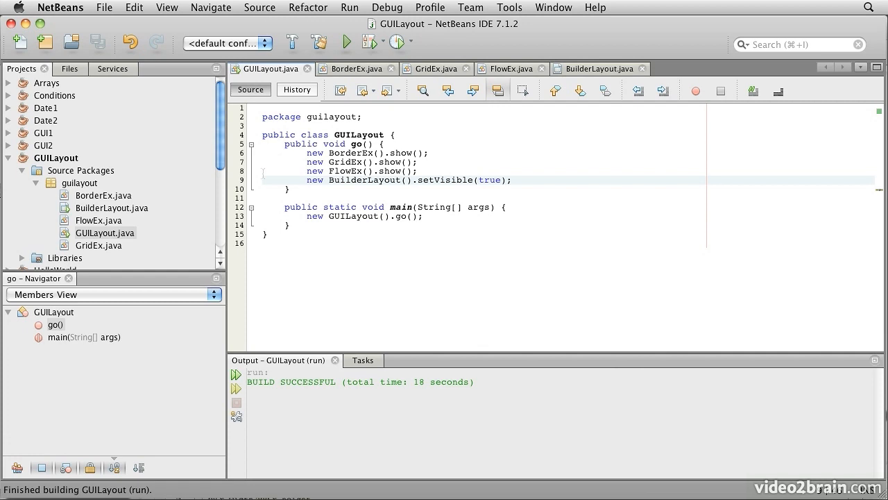
pyautogui.click(513, 180)
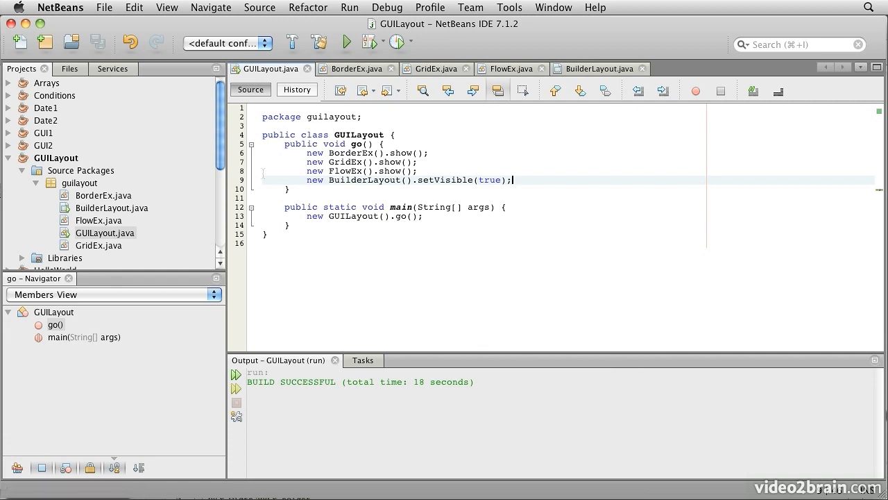